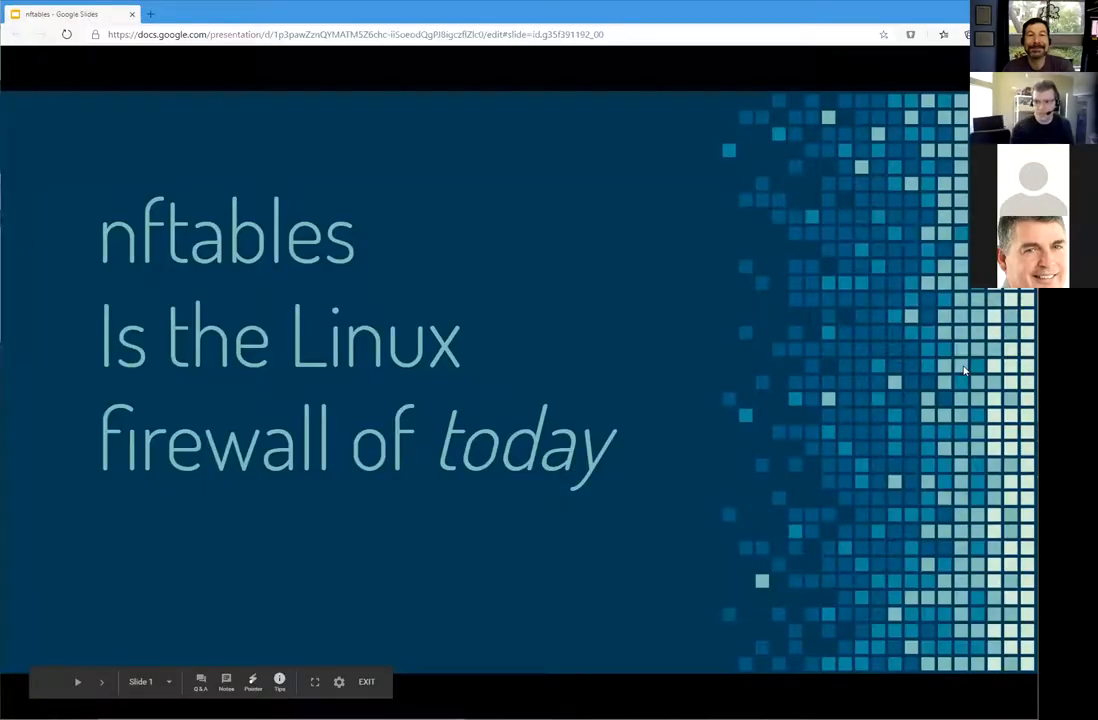
pyautogui.moveTo(885, 18)
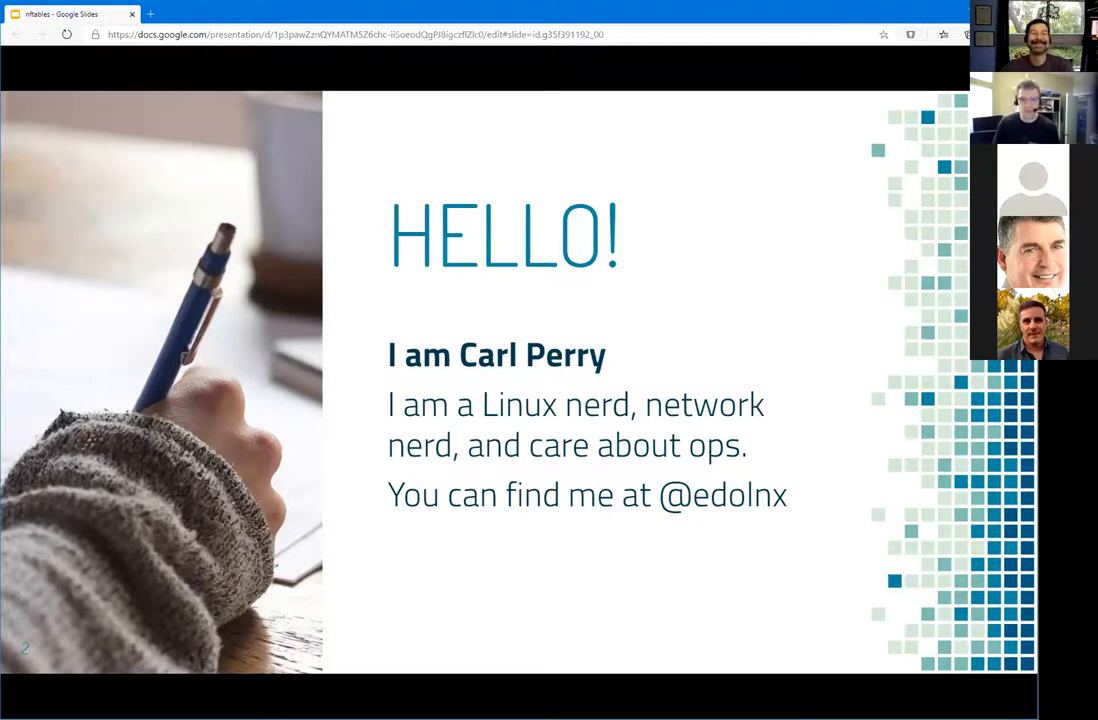
# - Advance the slideshow to slide 4, 'Once upon a time...', on Linux firewall history
pyautogui.press('Right')
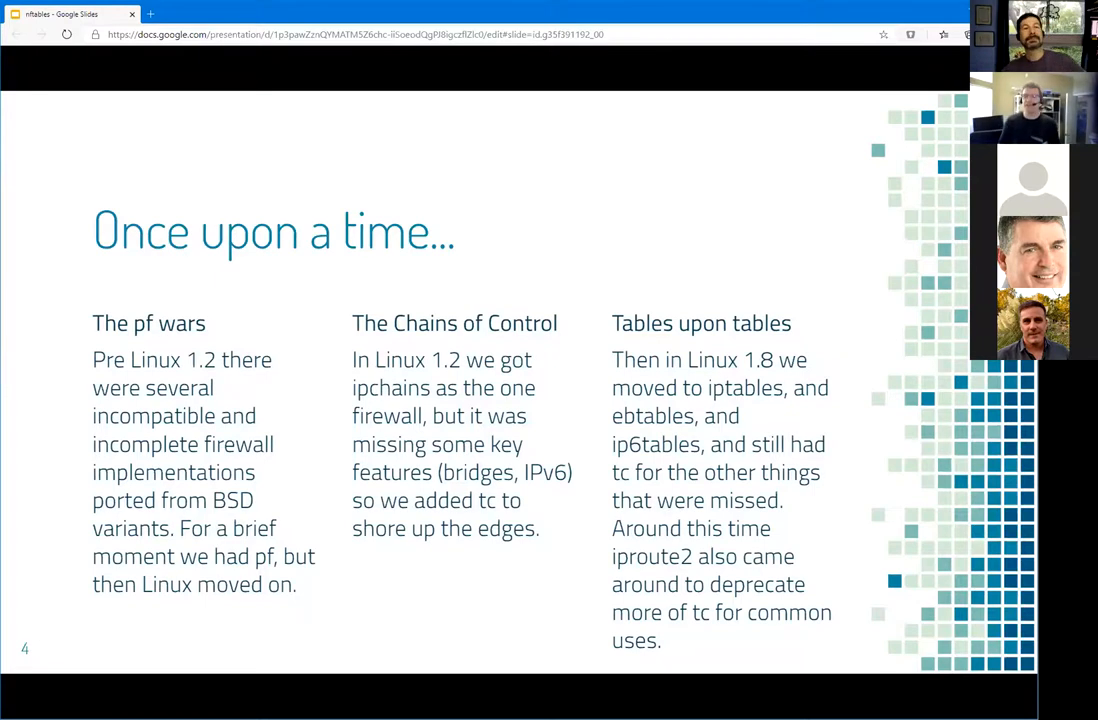
pyautogui.press('right')
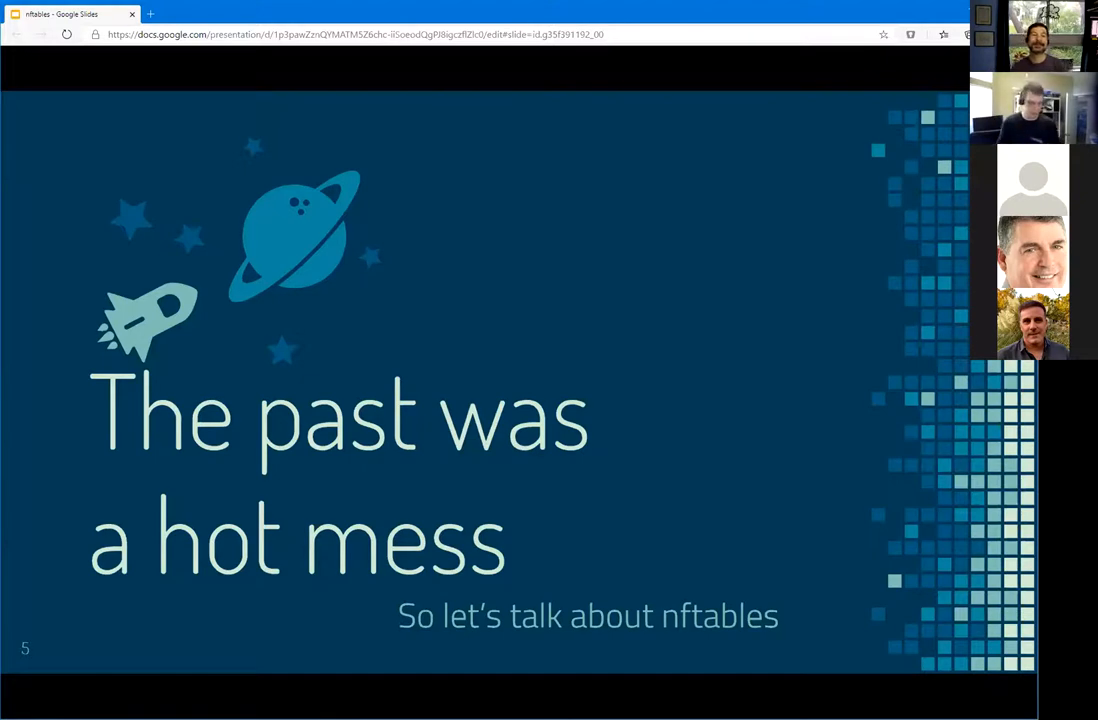
pyautogui.press('Right')
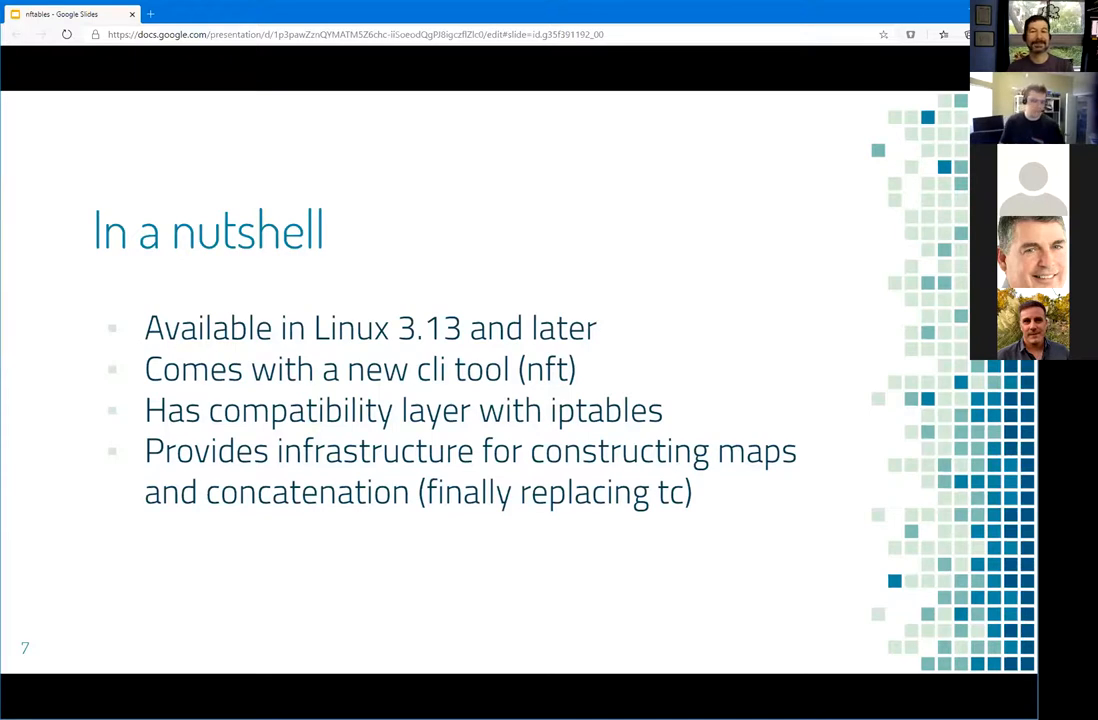
# - Advance to slide 8, showing an example production nftables config
pyautogui.press('Right')
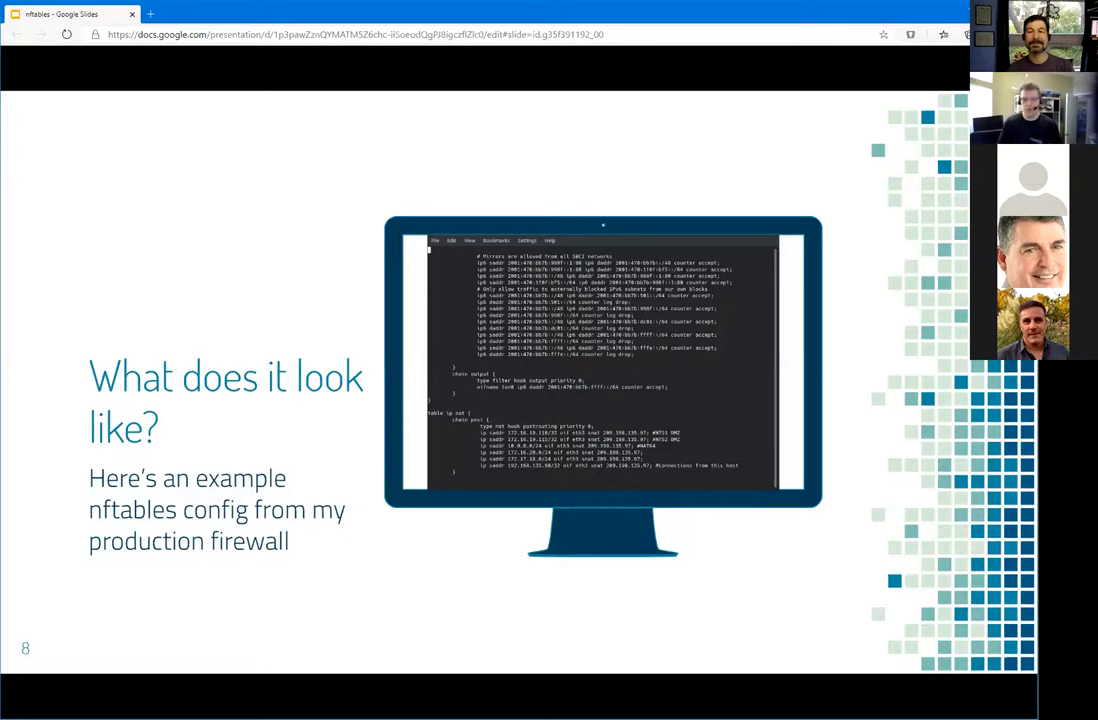
# - Keep presenting slide 8's nftables config screenshot while discussing it
pyautogui.press('Right')
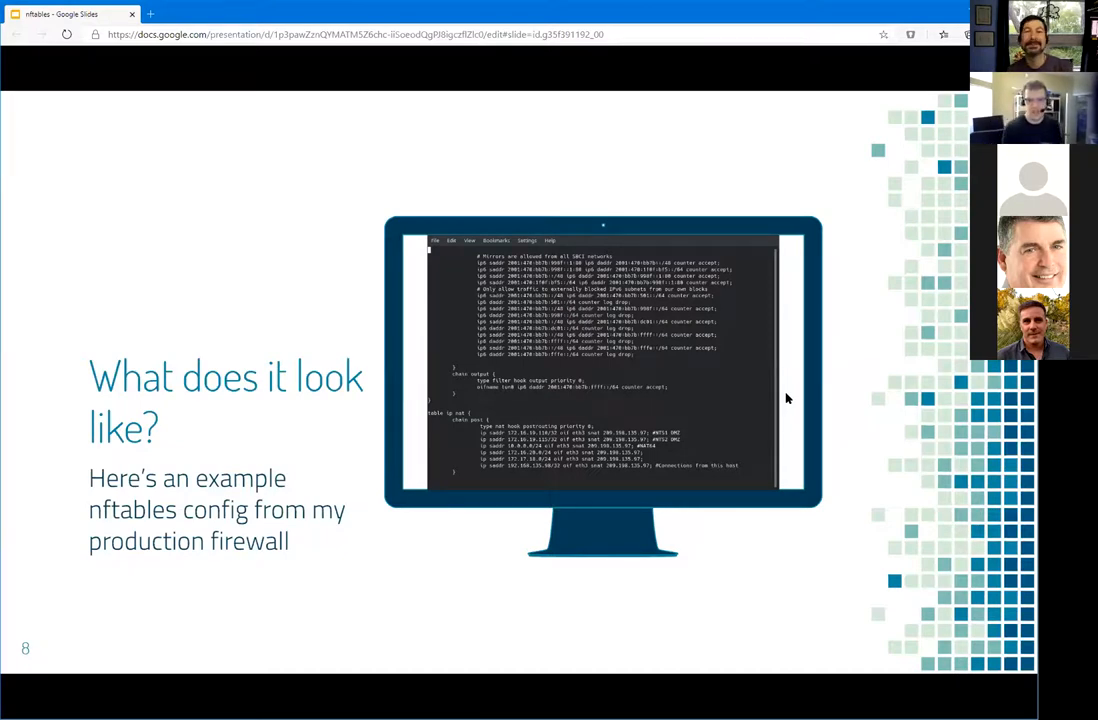
pyautogui.moveTo(478, 272)
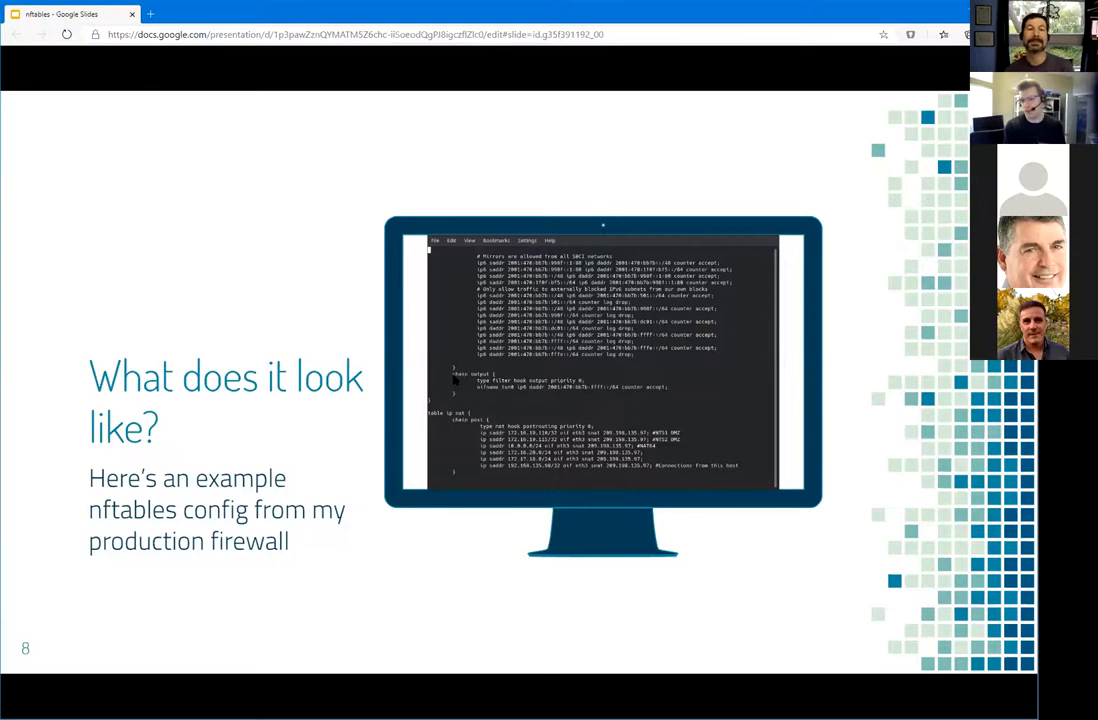
pyautogui.moveTo(463, 402)
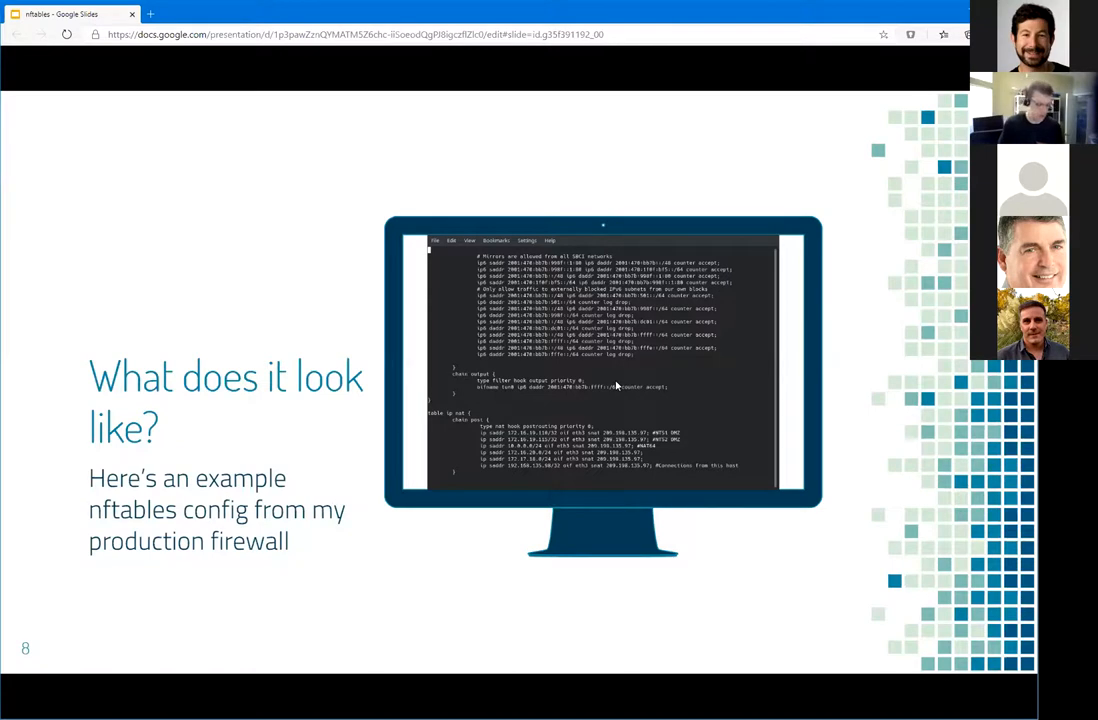
# - Advance past slide 9 on iptables differences to slide 10, 'How is it better?'
pyautogui.press('Right')
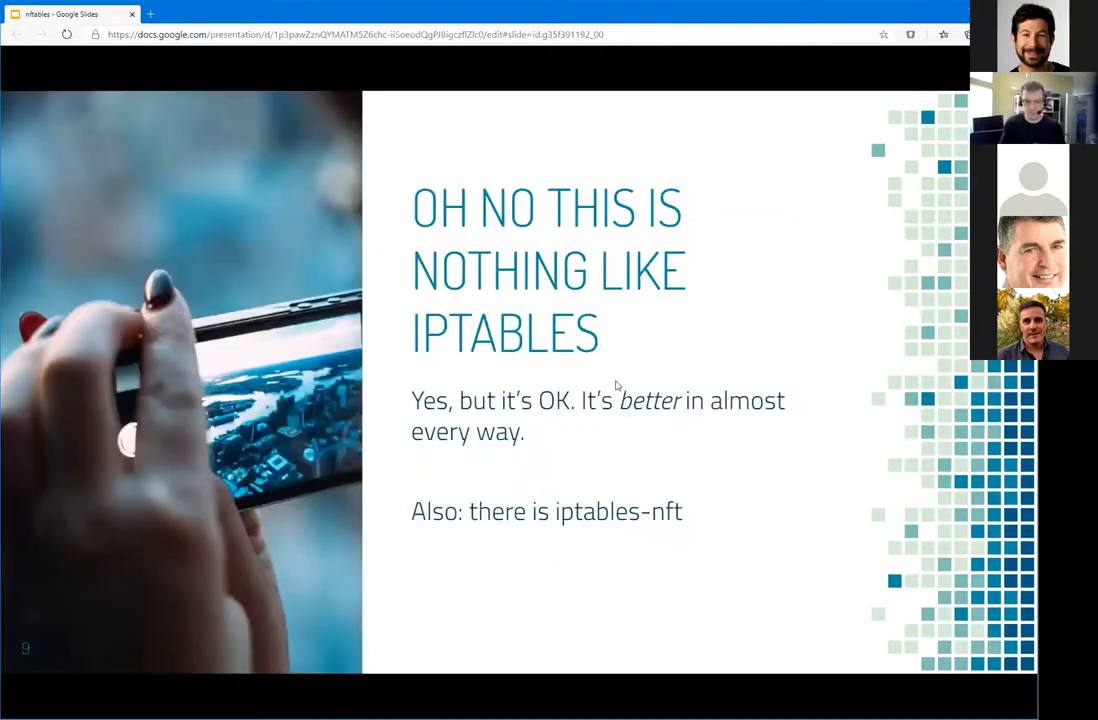
pyautogui.press('right')
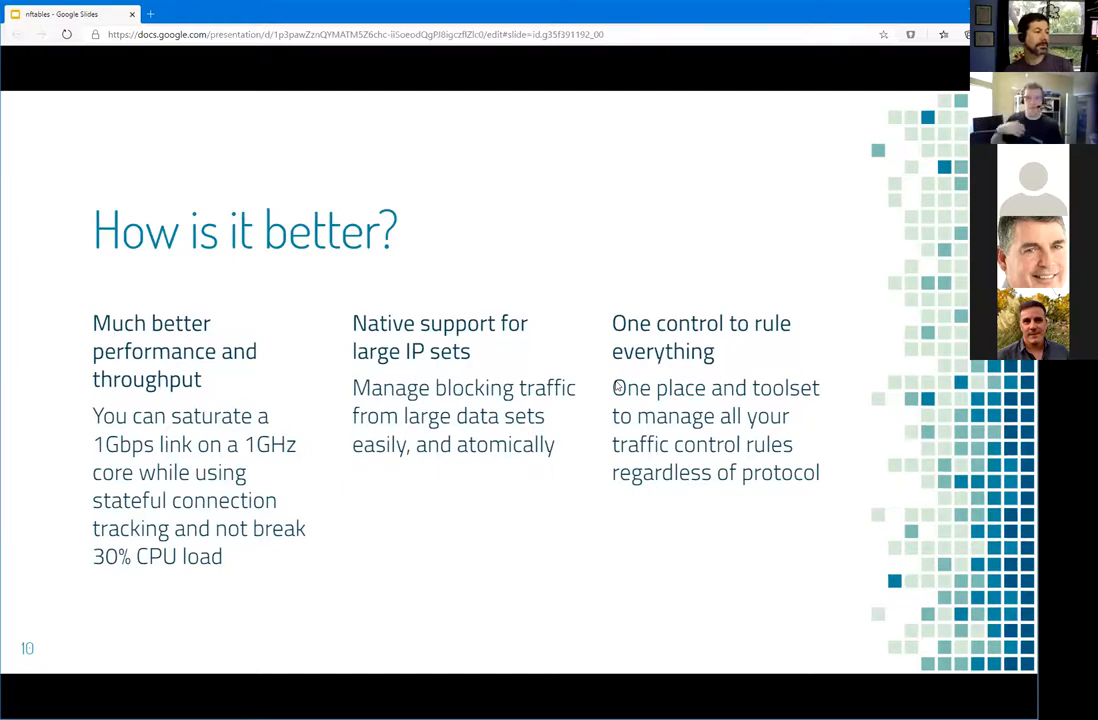
pyautogui.moveTo(757, 567)
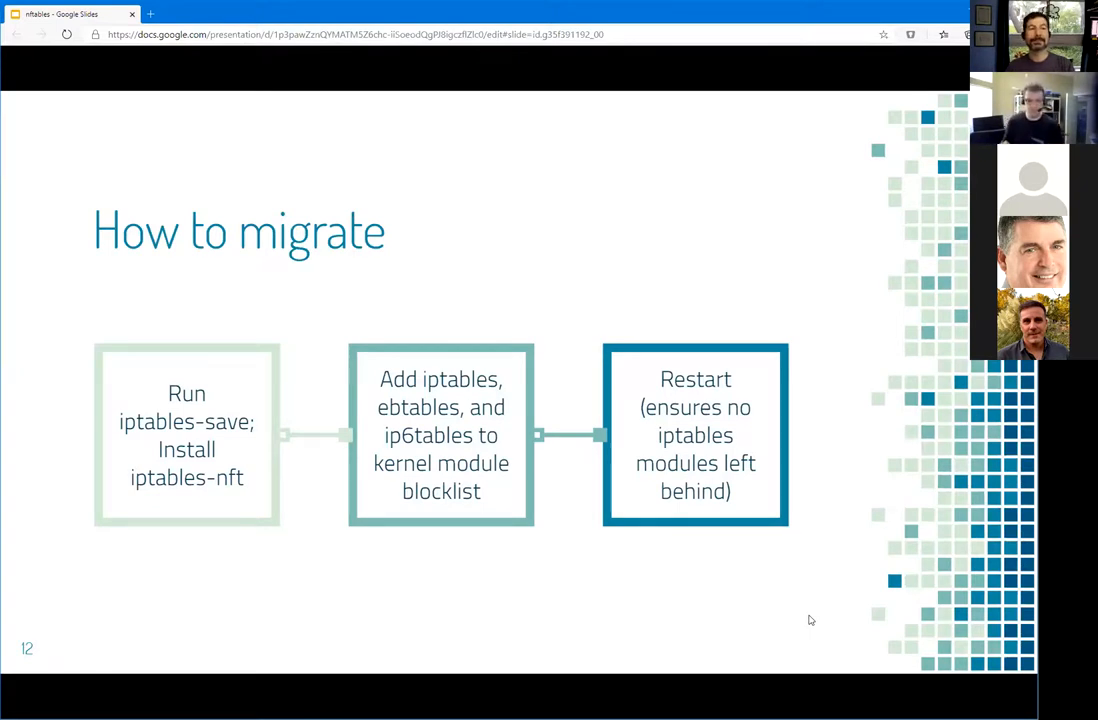
# - Advance to slide 12, 'How to migrate', with its three-step migration diagram
pyautogui.press('Right')
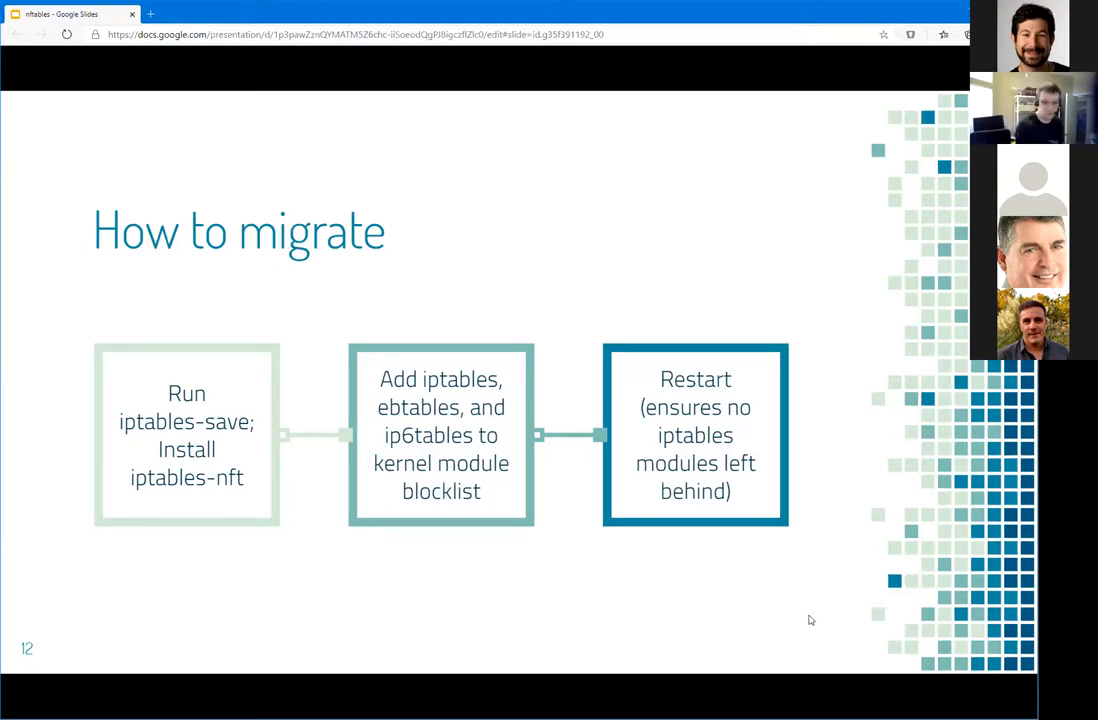
# - Advance to slide 14, 'How do I know this isn't another flash in the pan?'
pyautogui.press('Right')
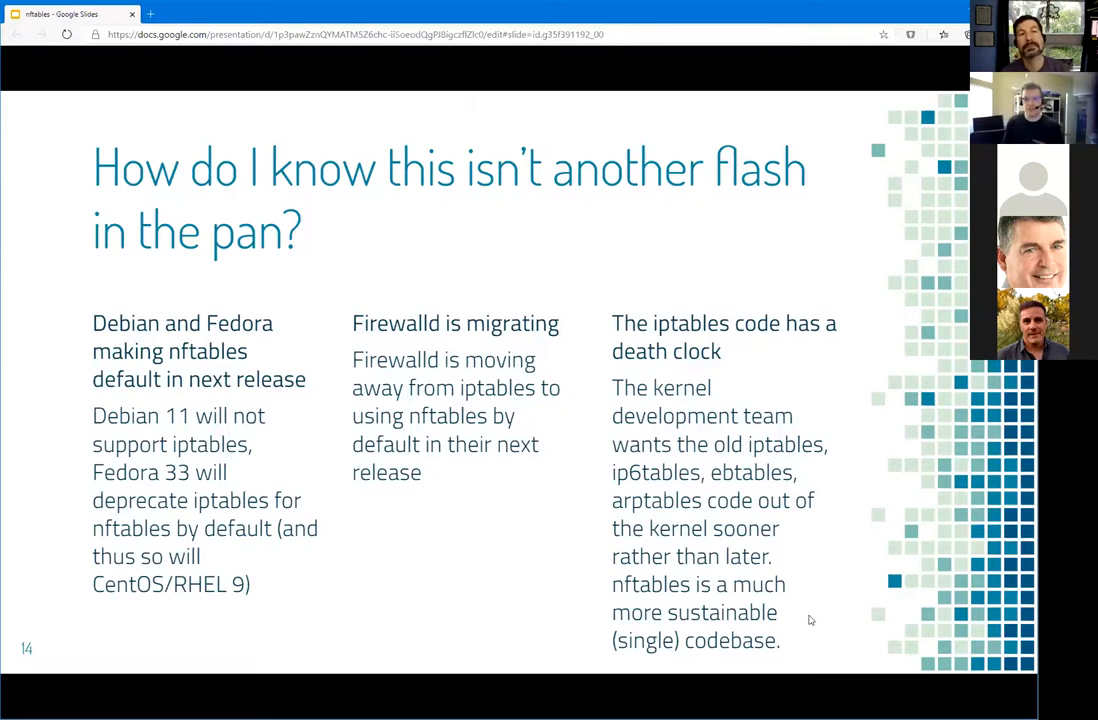
# - Move through the eBPF photo slide to slide 16, 'Even if you have an awesome hammer…'
pyautogui.press('Right')
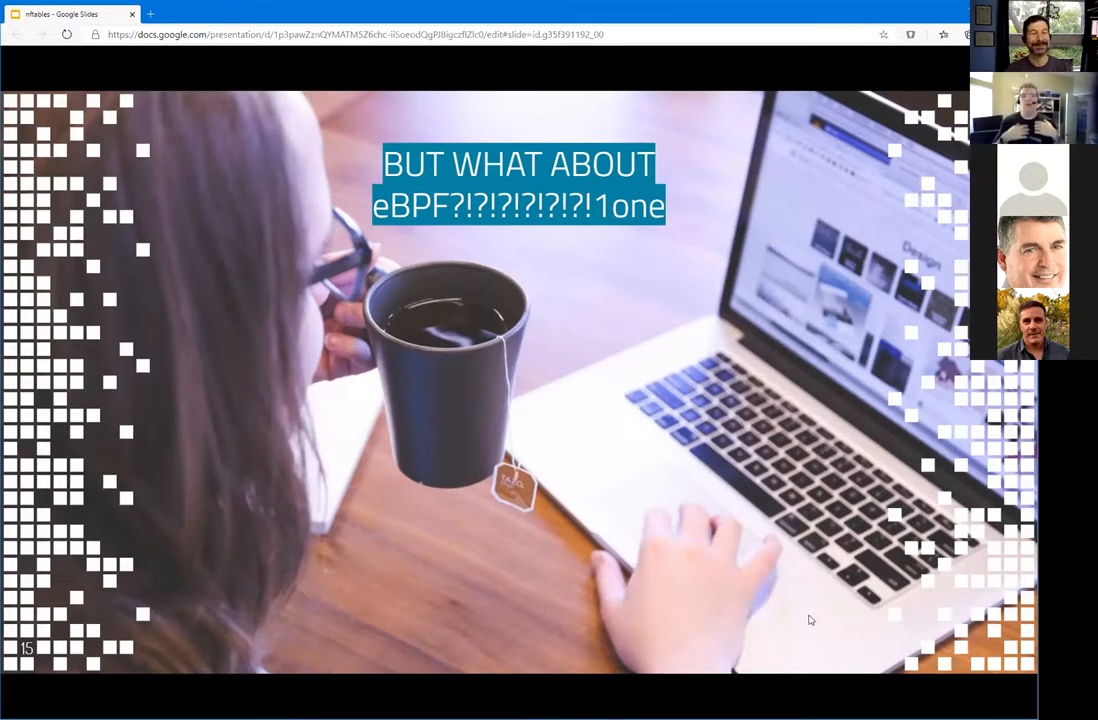
pyautogui.press('Right')
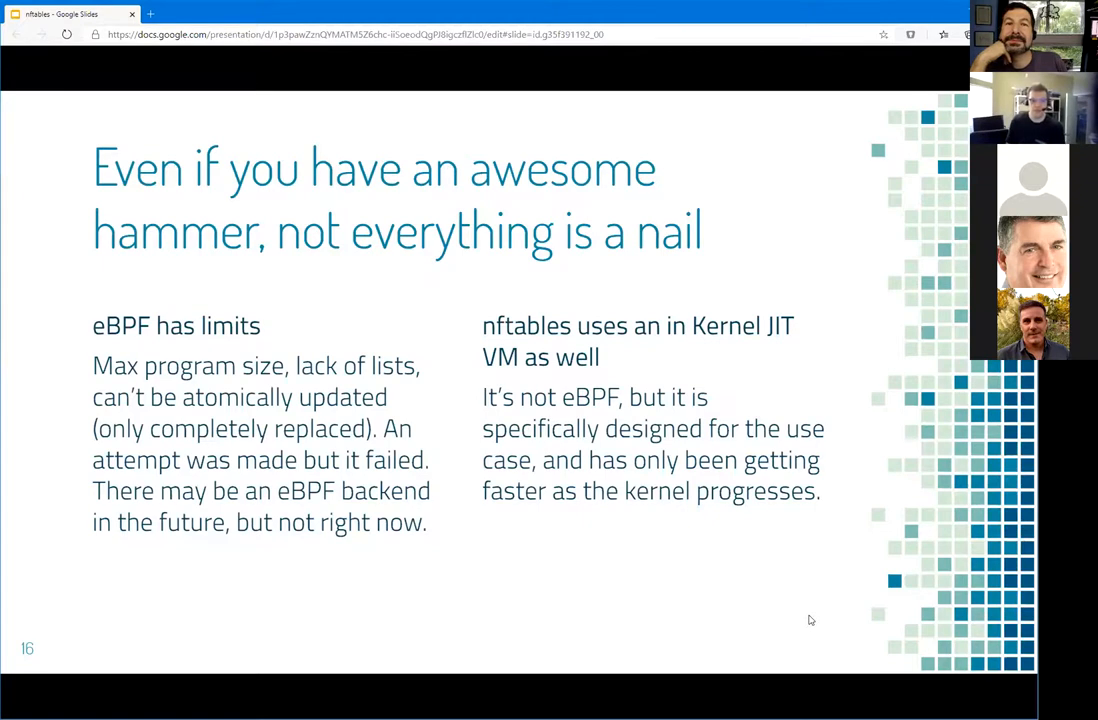
# - Show slide 17's nftables resources, then the final 'THANKS! Any questions?' slide
pyautogui.press('Right')
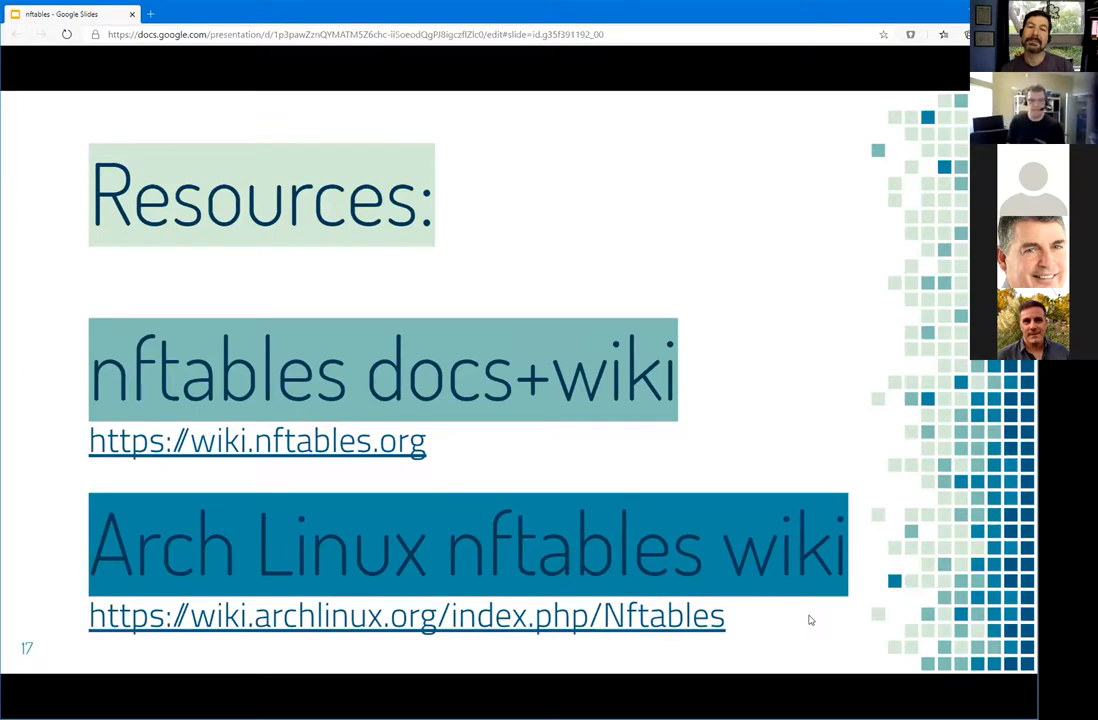
pyautogui.press('right')
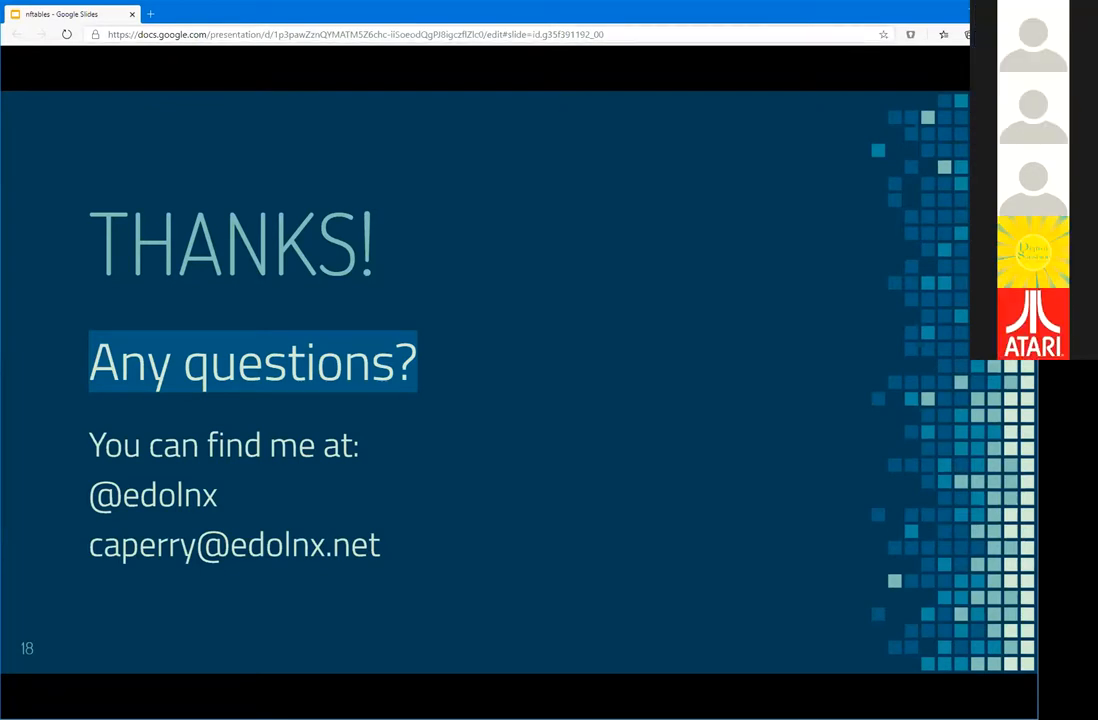
pyautogui.moveTo(698, 245)
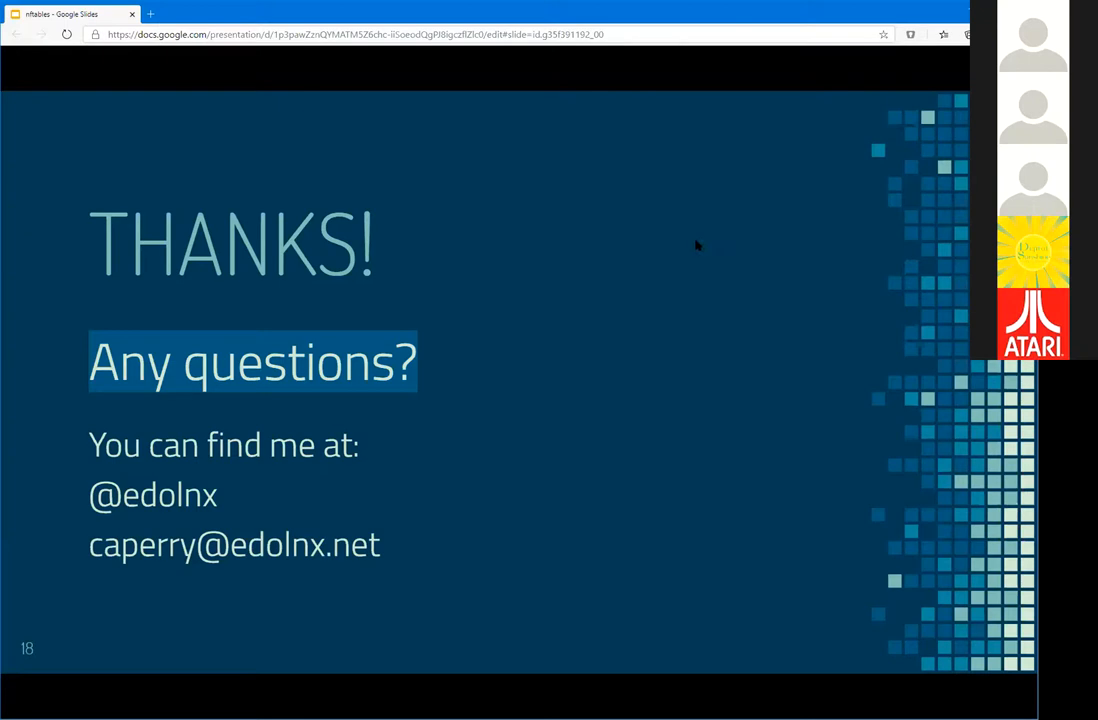